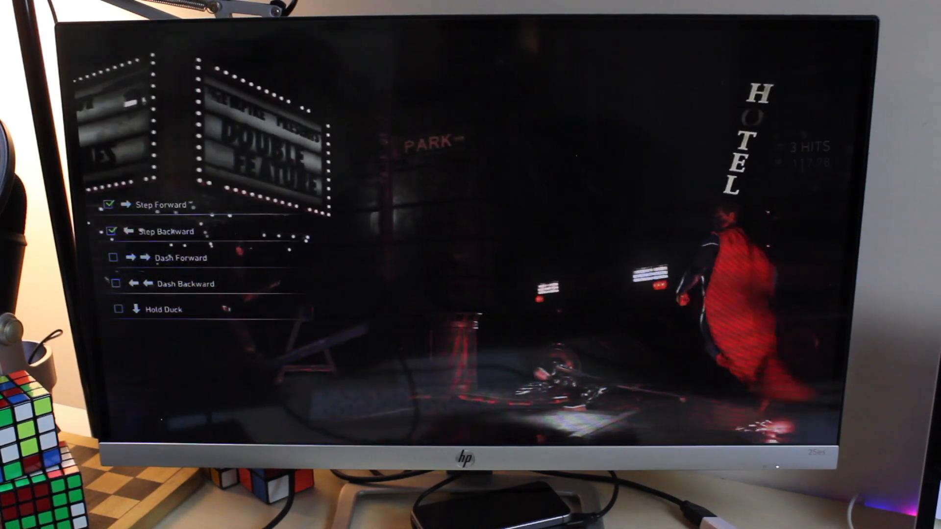
Bring up the MNML Case store home page with phone models and best-selling slim cases
left_click(113, 257)
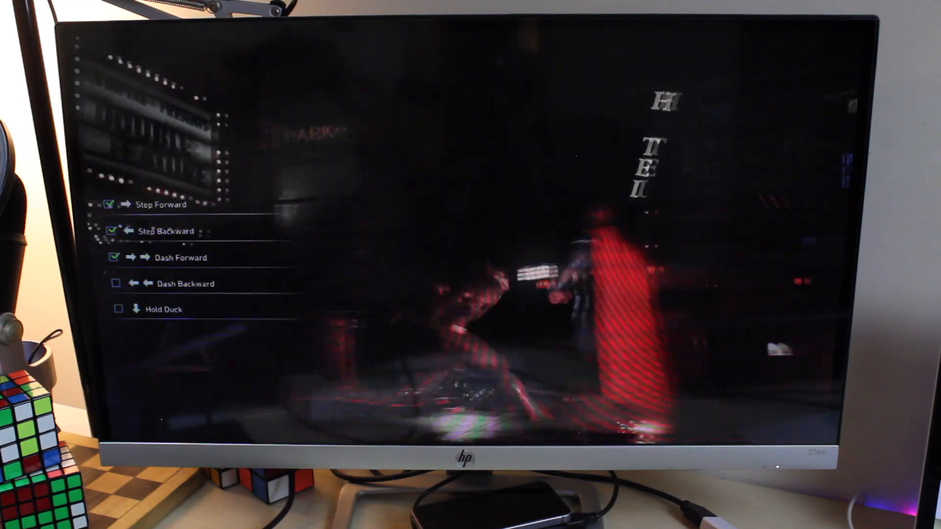
left_click(116, 283)
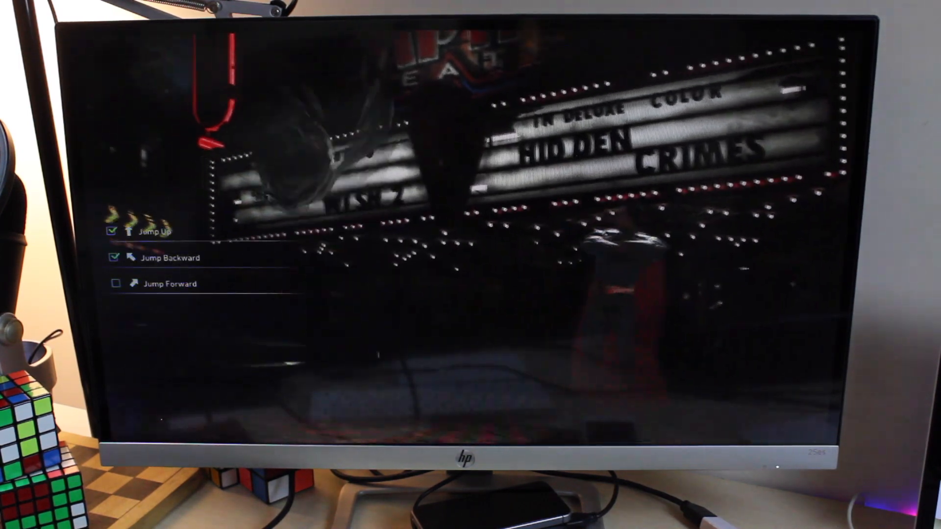
left_click(116, 283)
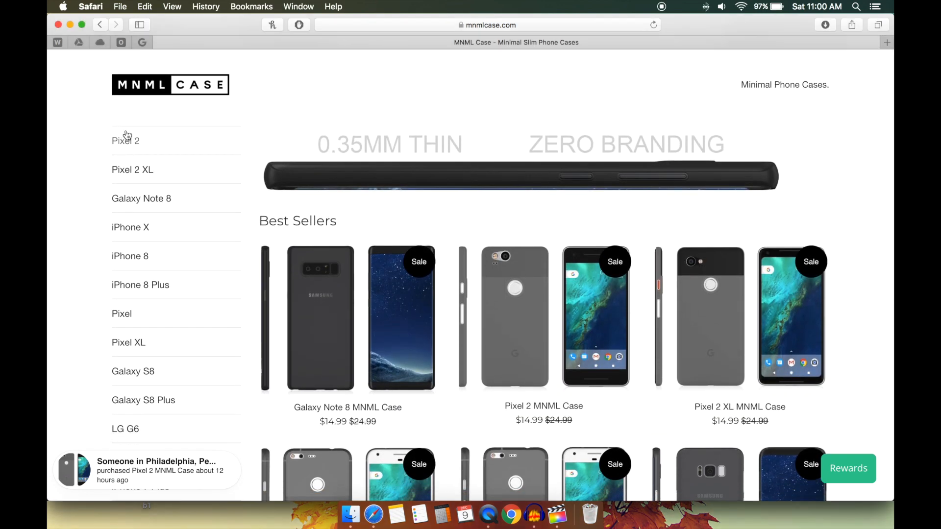
Open the Galaxy Note 8 case page and scroll past gallery and description to its 13 reviews
scroll("down", 3)
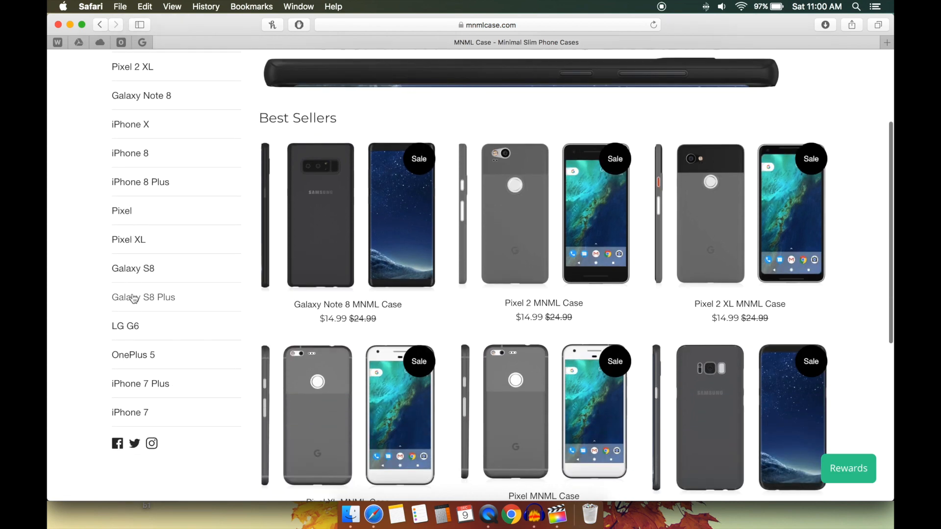
mouse_move(150, 99)
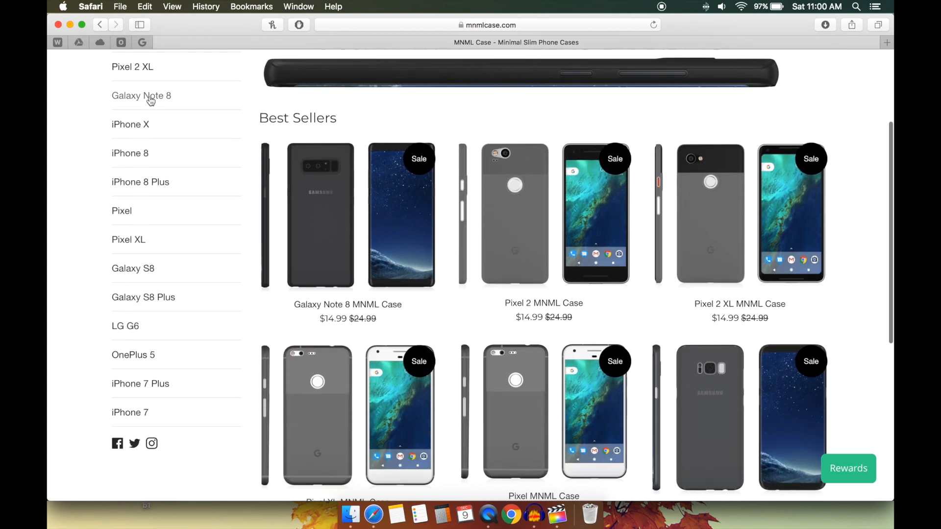
left_click(141, 95)
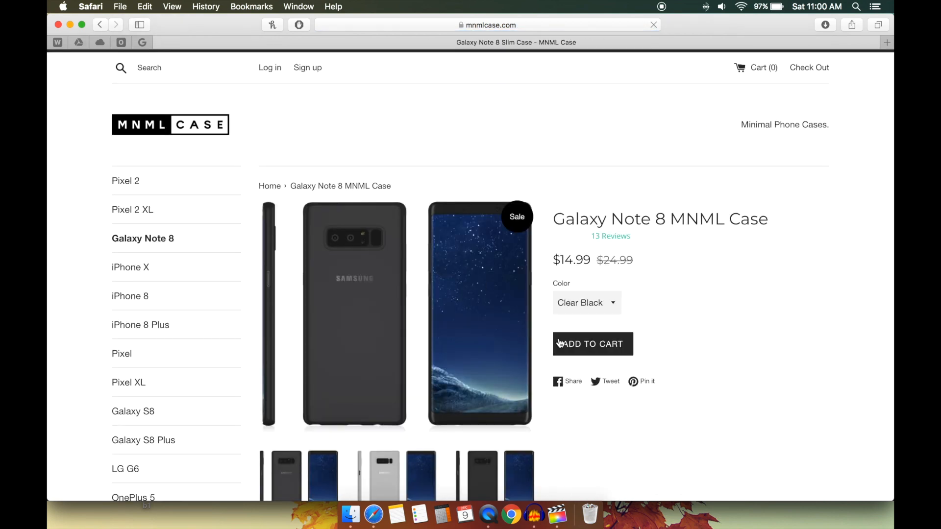
scroll("down", 3)
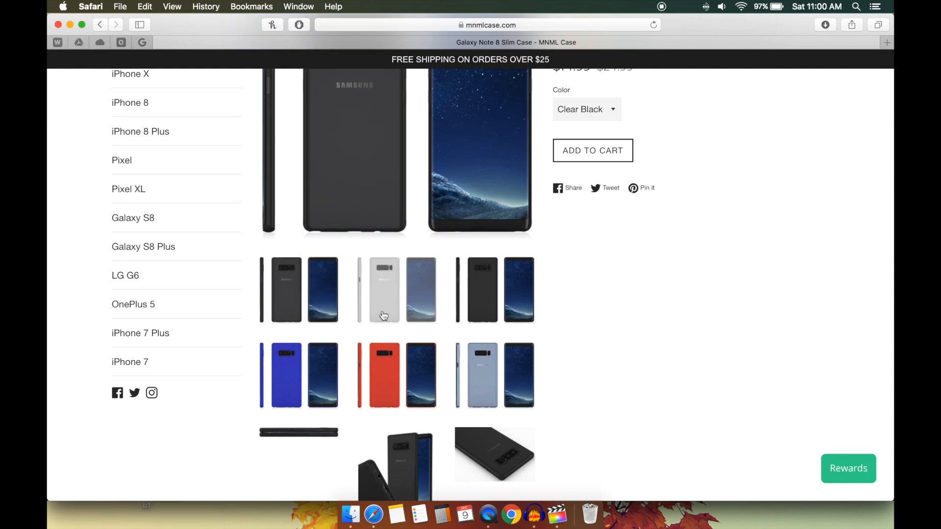
scroll("down", 3)
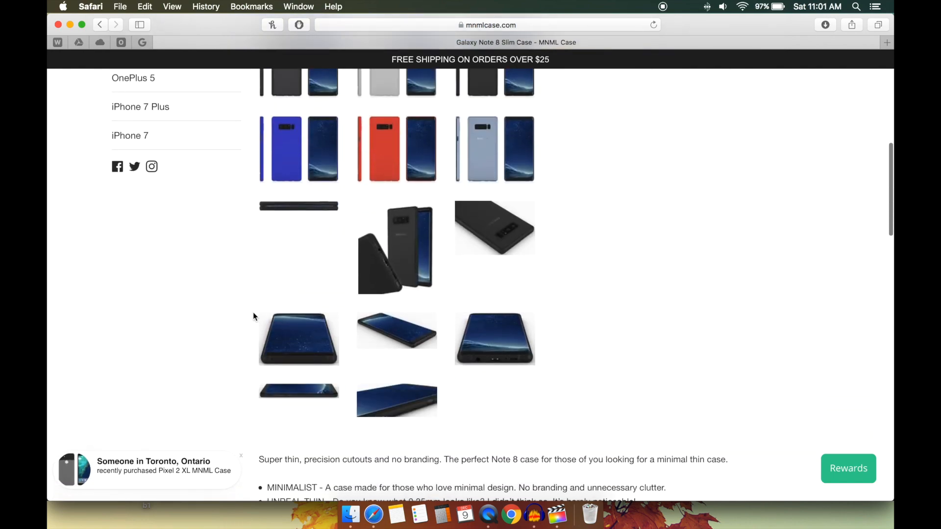
scroll("down", 3)
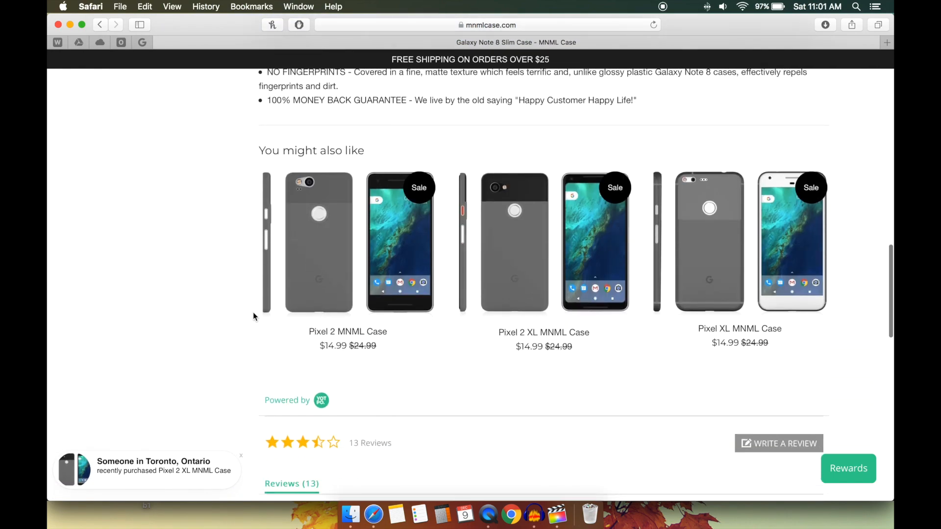